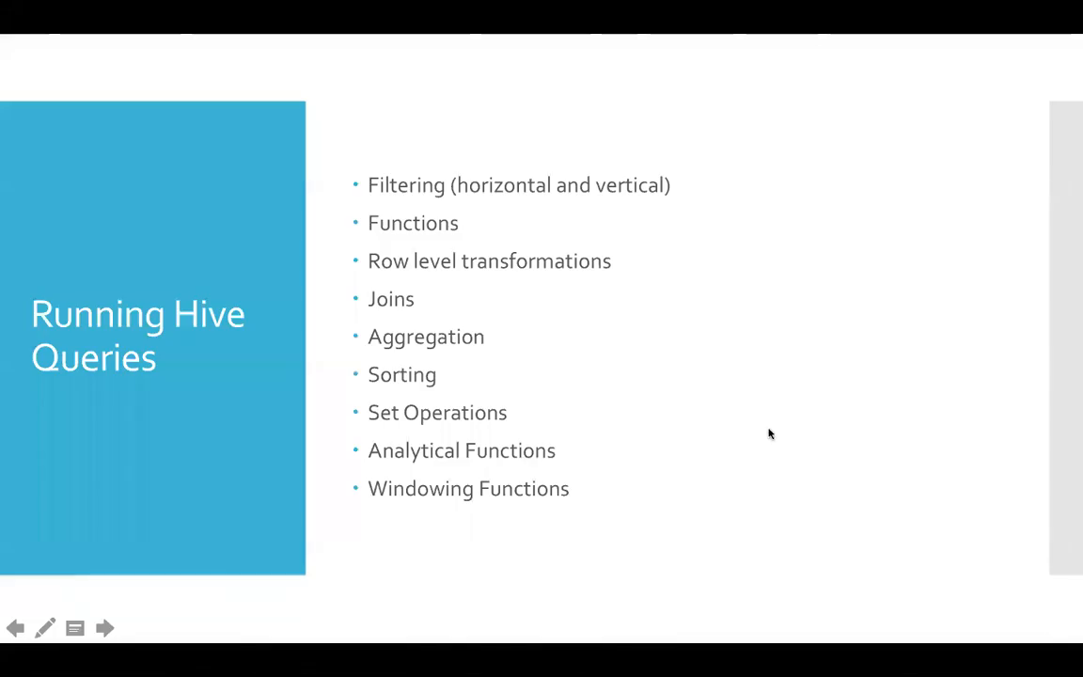
- Switch from the PowerPoint slideshow to the Terminal running spark-shell
{"action": "left_click", "coordinate": [252, 643]}
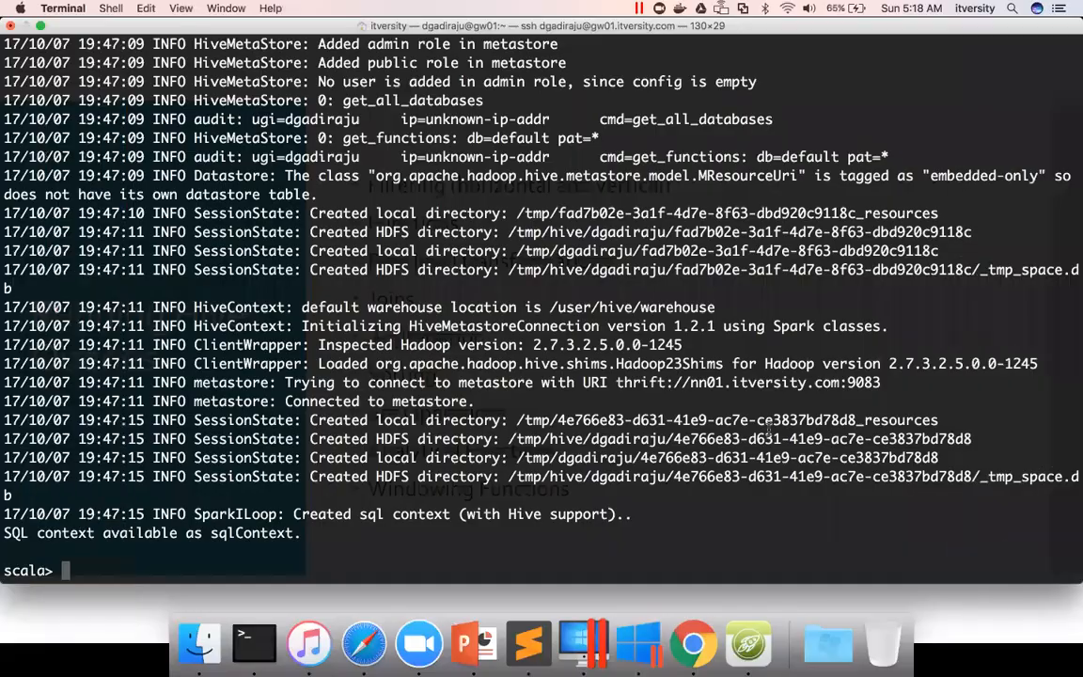
{"action": "scroll", "scroll_direction": "up", "scroll_amount": 3}
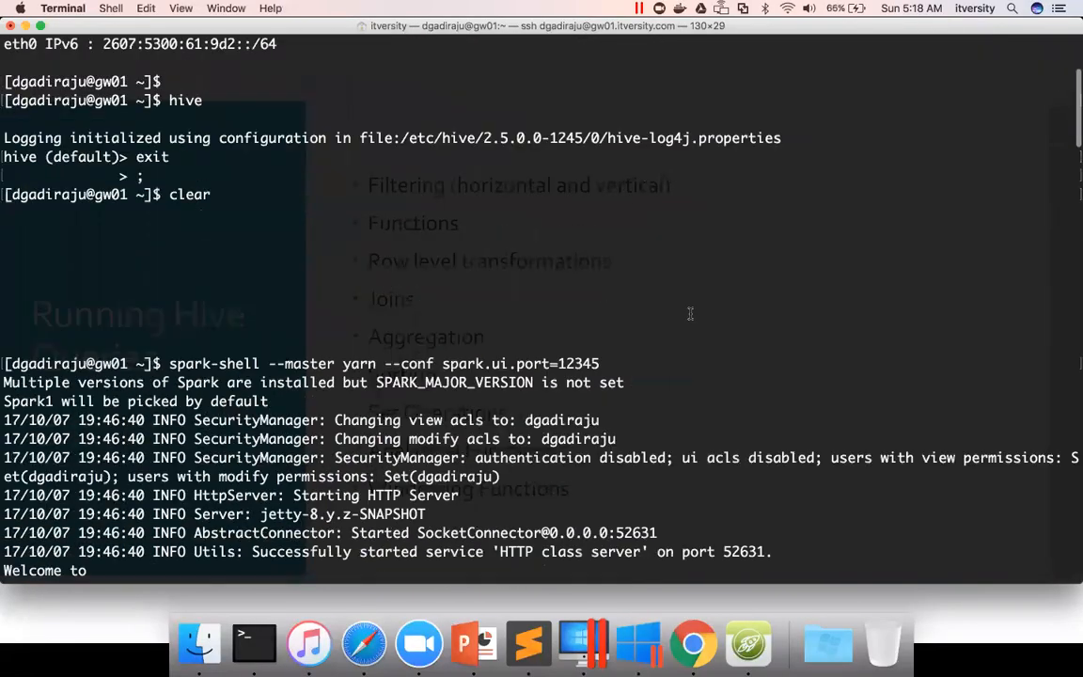
{"action": "scroll", "scroll_direction": "down", "scroll_amount": 3}
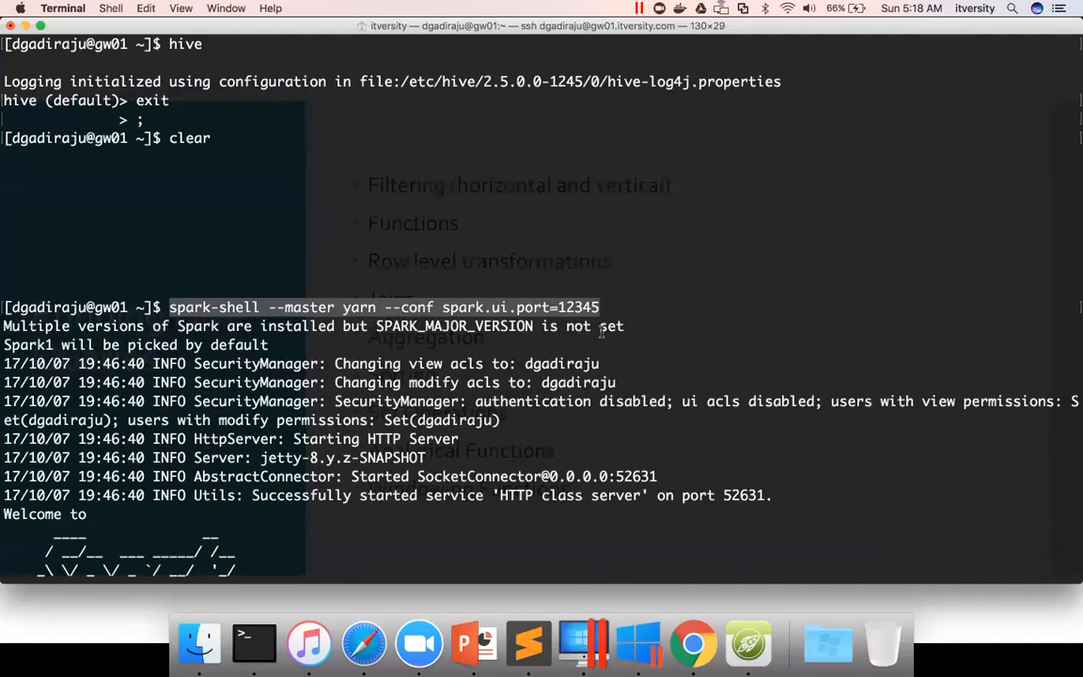
{"action": "mouse_move", "coordinate": [412, 256]}
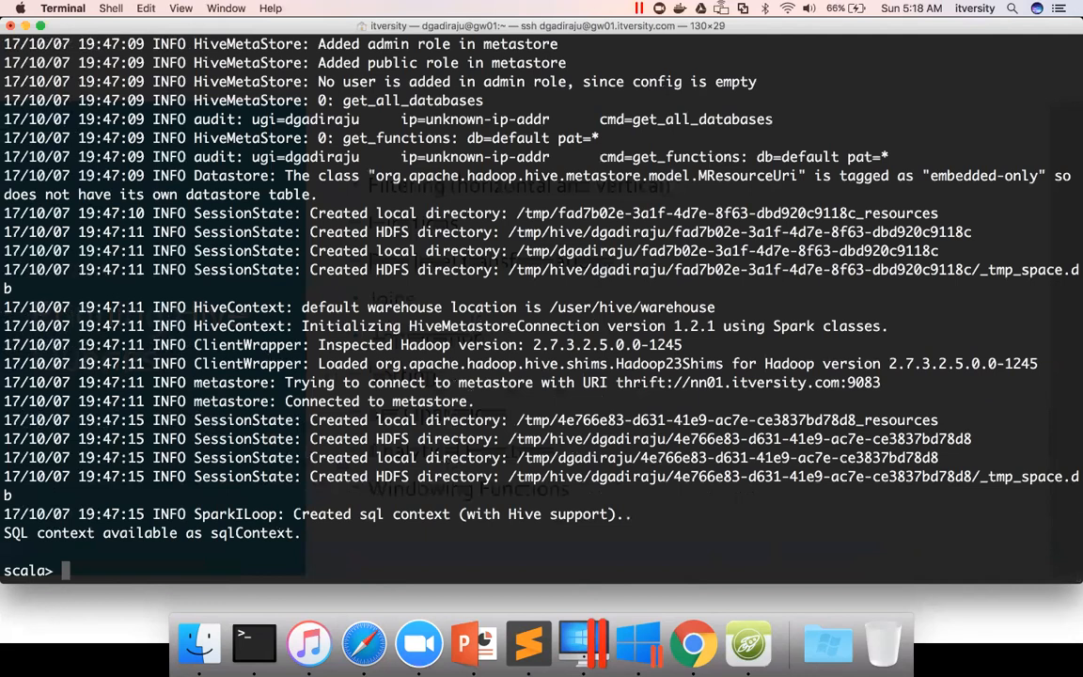
- Evaluate sc and sqlContext at the scala prompt, showing a SparkContext and a HiveContext
{"action": "type", "text": "sc"}
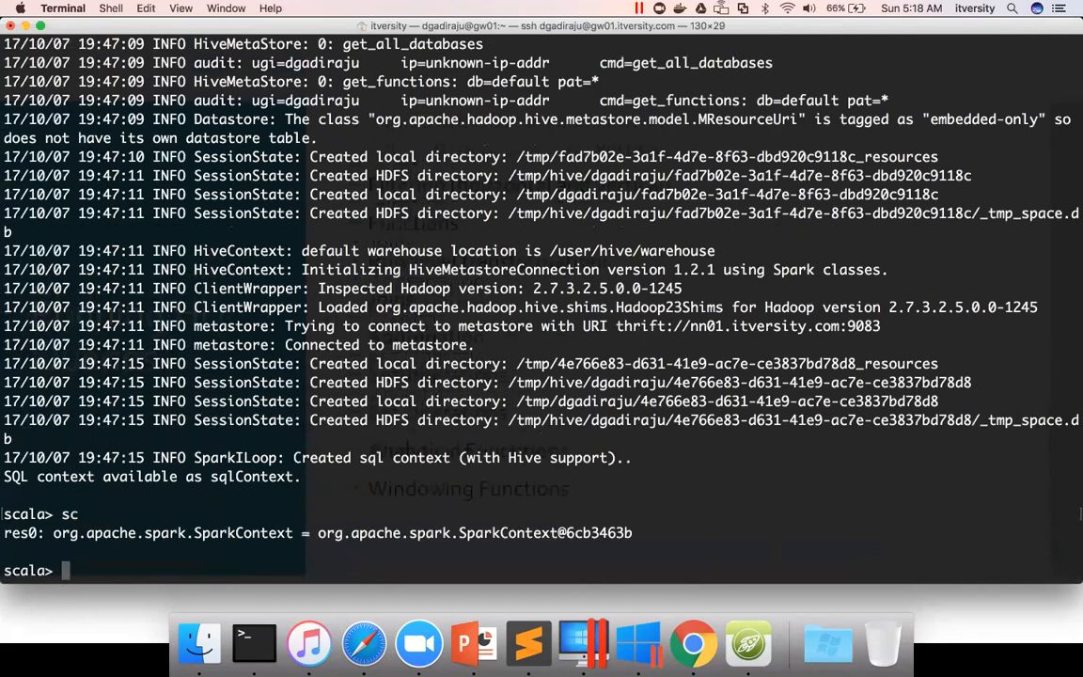
{"action": "type", "text": "sqlContext"}
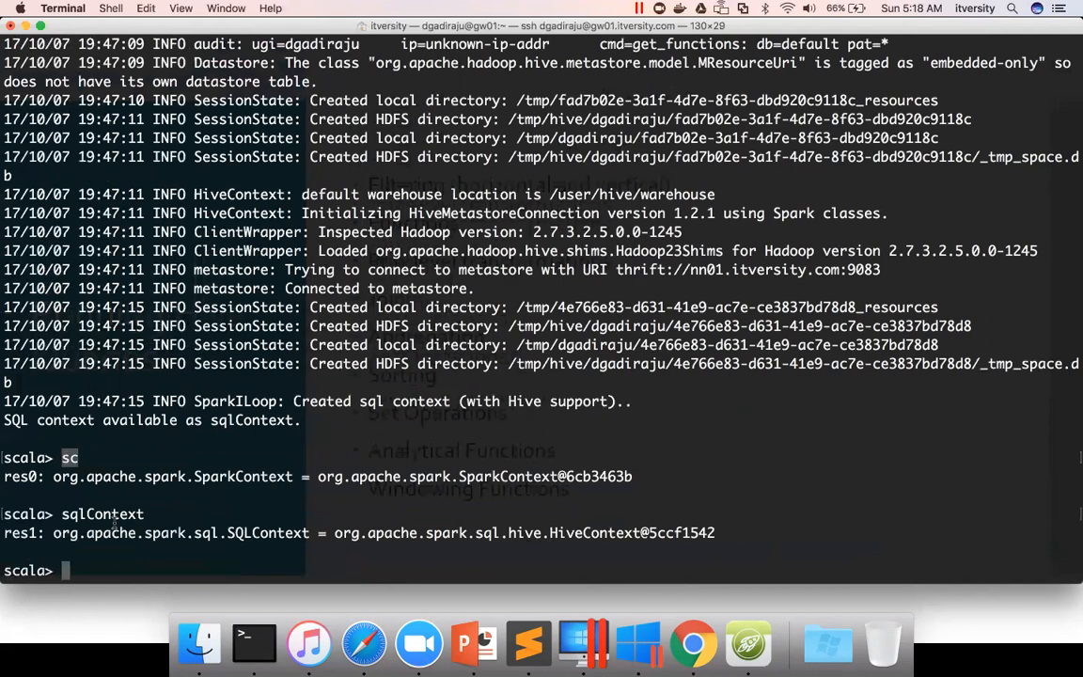
{"action": "double_click", "coordinate": [102, 514]}
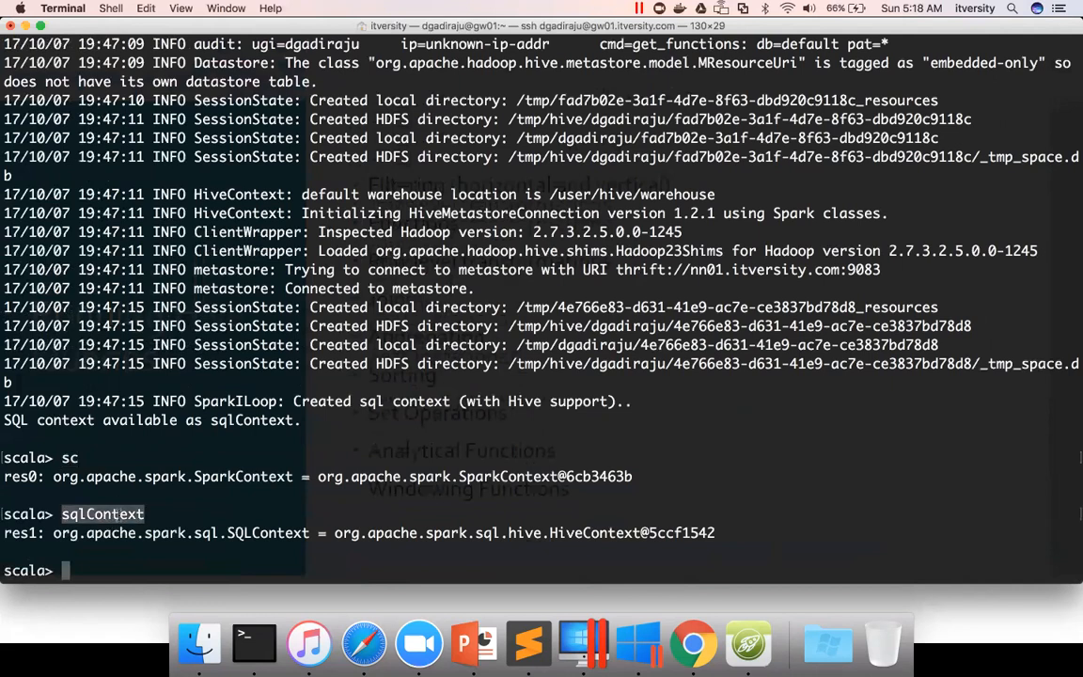
{"action": "mouse_move", "coordinate": [365, 644]}
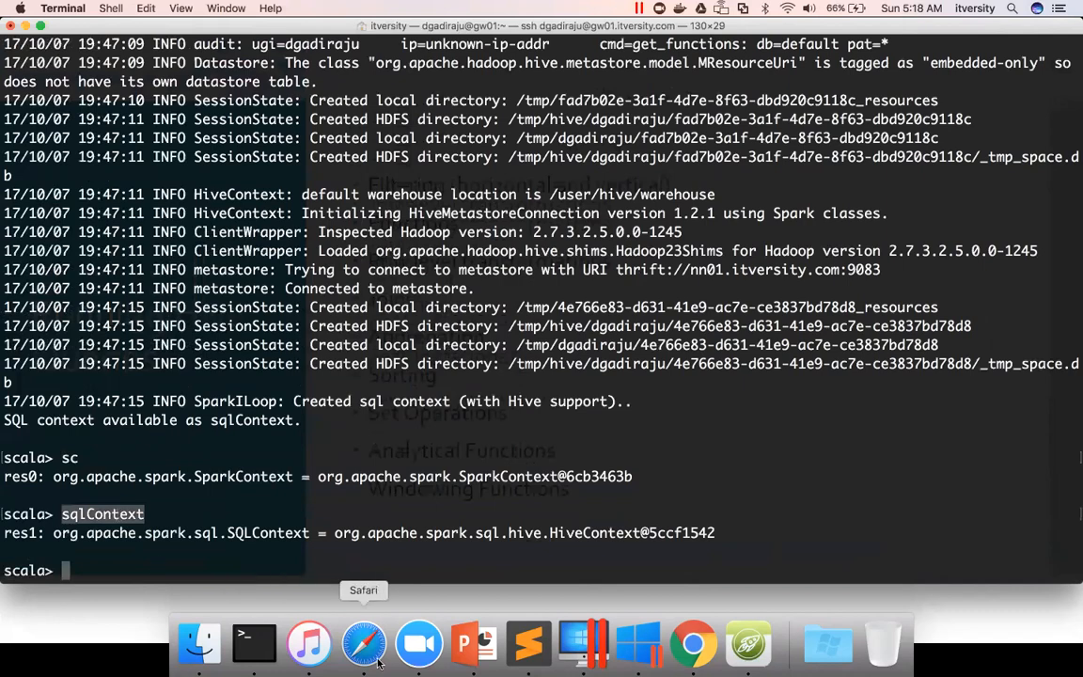
- Review the Sublime Text script defining dgadiraju_retail_db_txt and its tables
{"action": "left_click", "coordinate": [529, 644]}
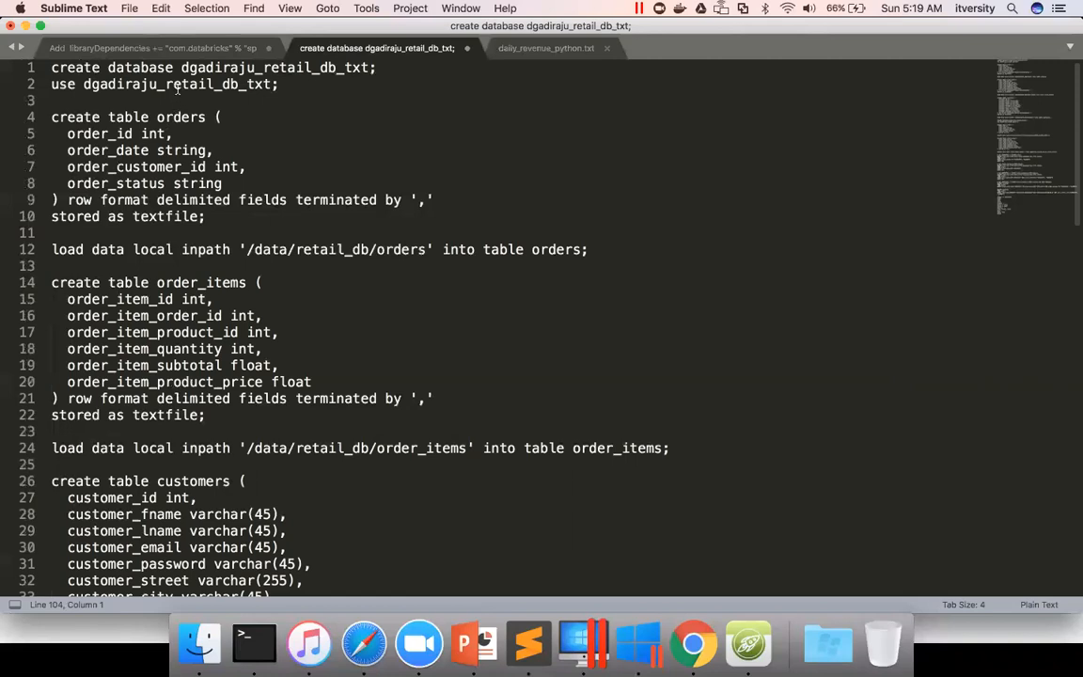
{"action": "double_click", "coordinate": [178, 82]}
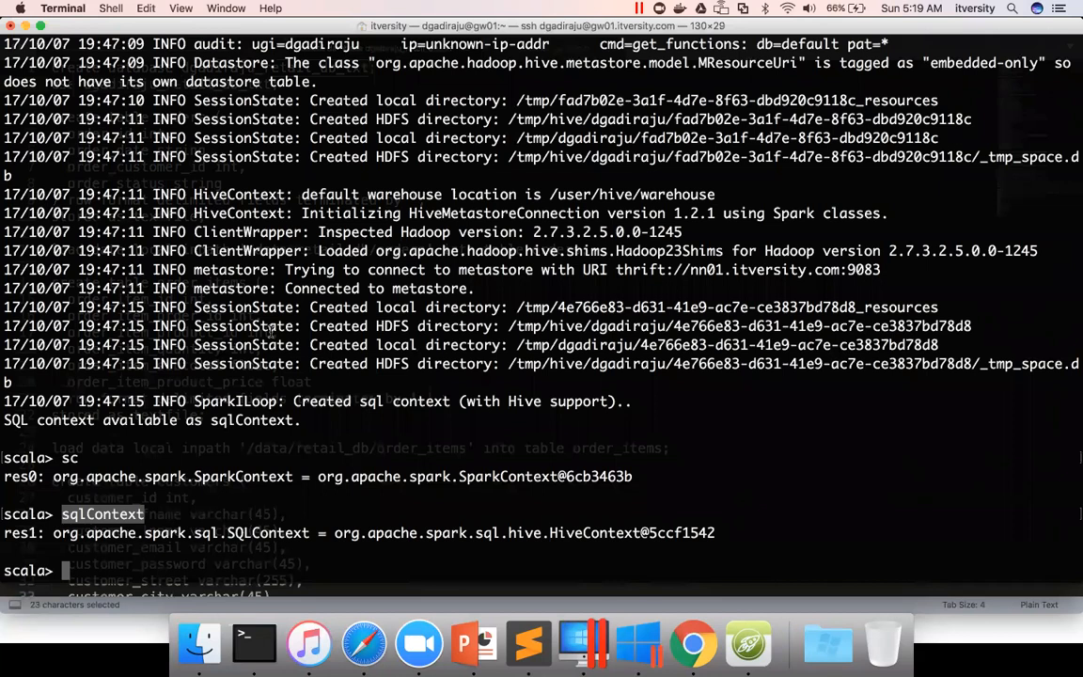
- Begin a sqlContext.sql("...") call at the scala prompt
{"action": "type", "text": "sqlCo"}
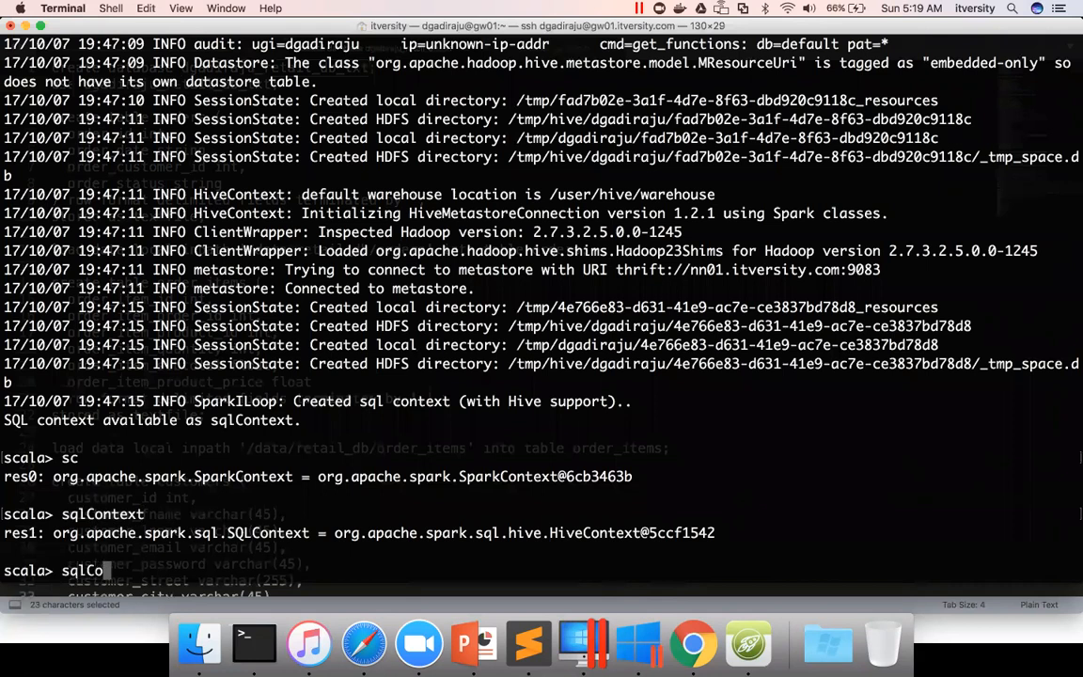
{"action": "type", "text": "ntext."}
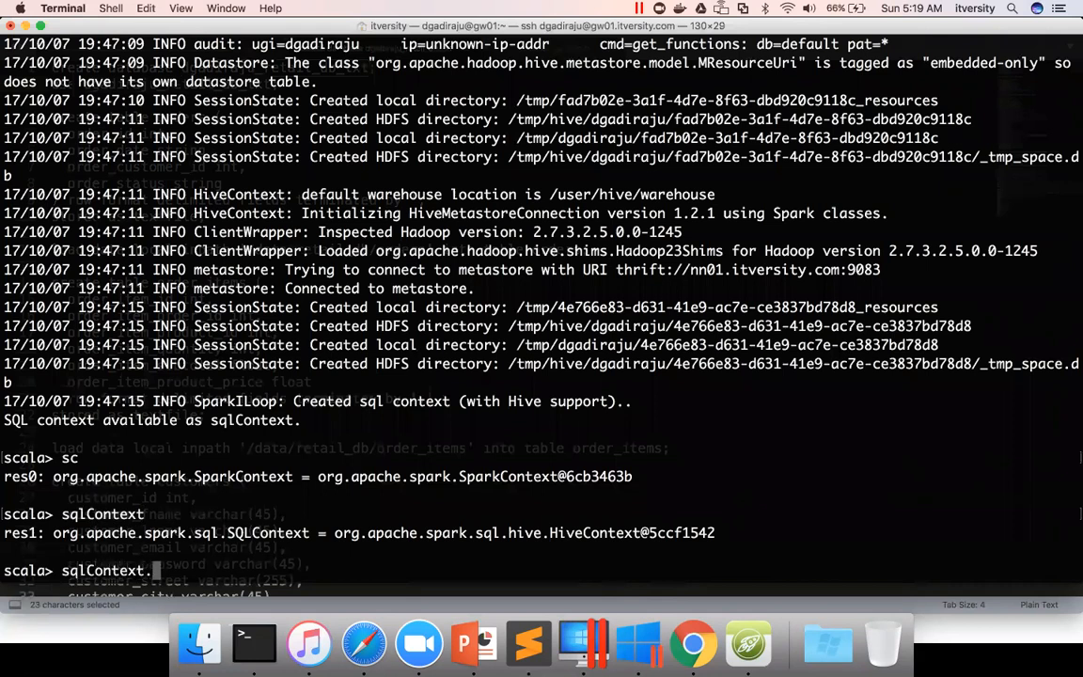
{"action": "type", "text": "sql"}
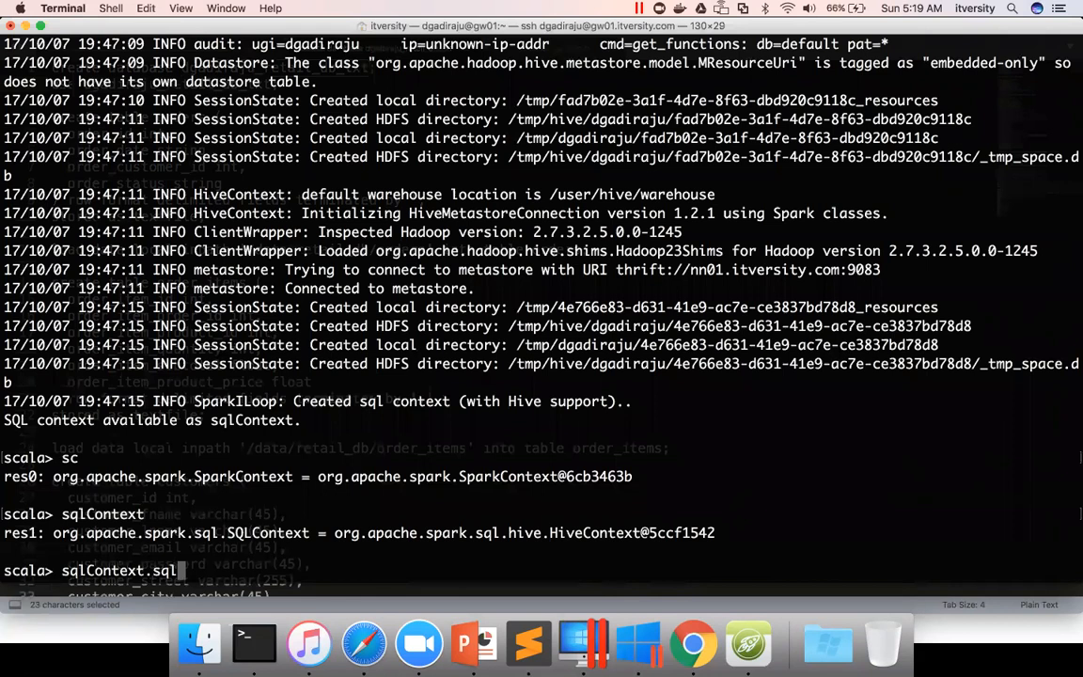
{"action": "type", "text": "("}
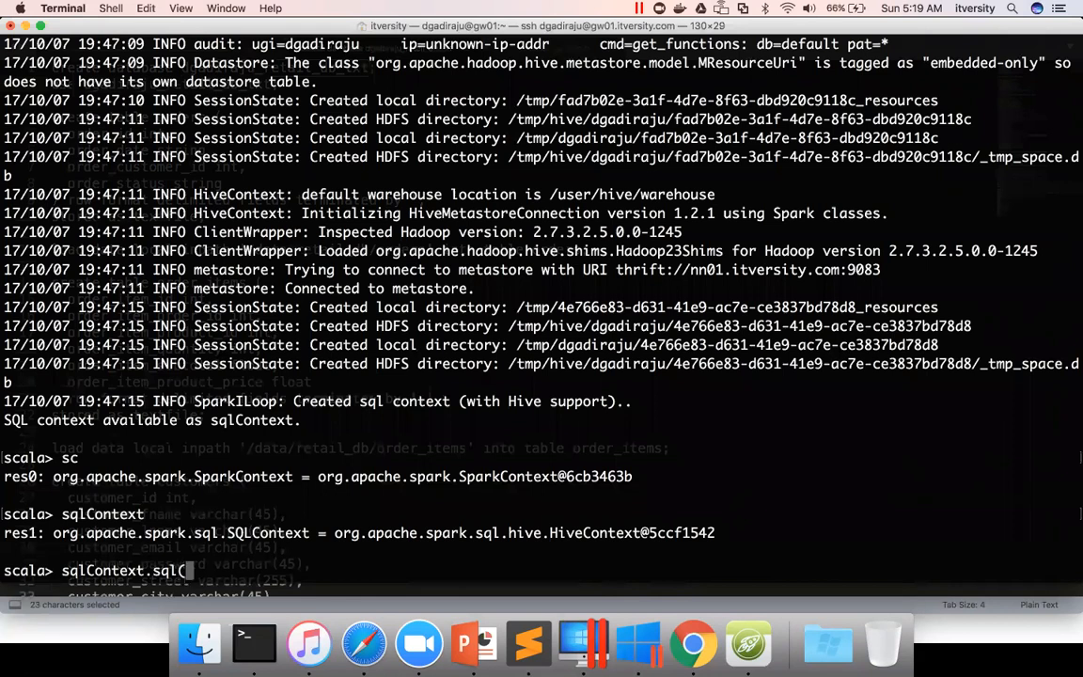
{"action": "type", "text": "\""}
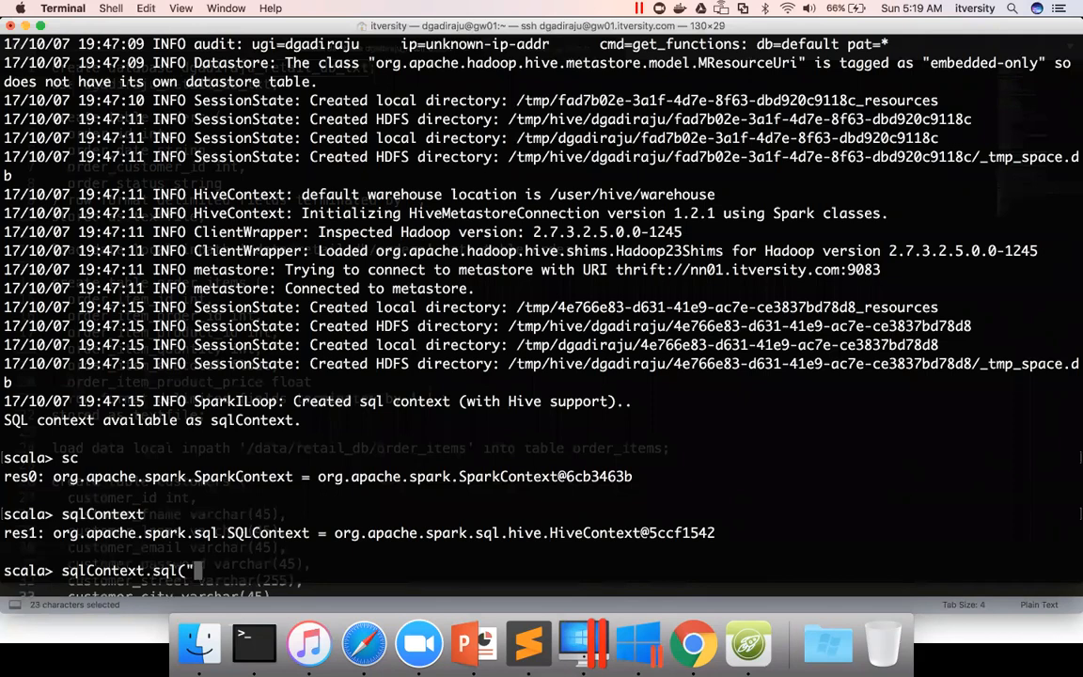
- Look up the database name in the script and run use dgadiraju_retail_db_txt
{"action": "left_click", "coordinate": [529, 643]}
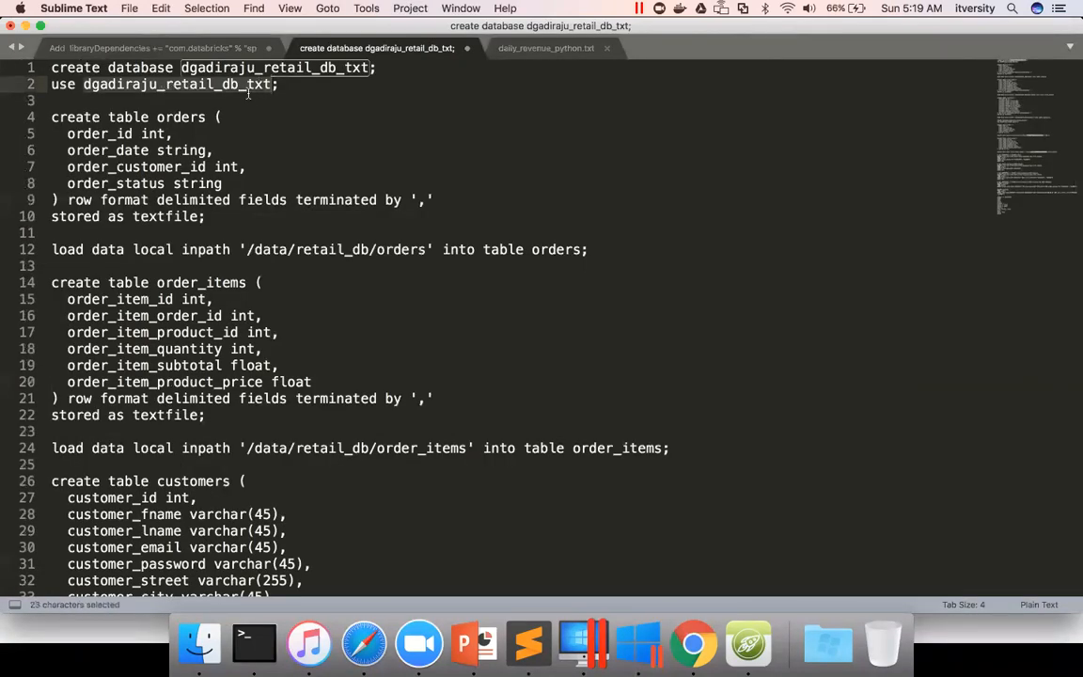
{"action": "left_click", "coordinate": [280, 83]}
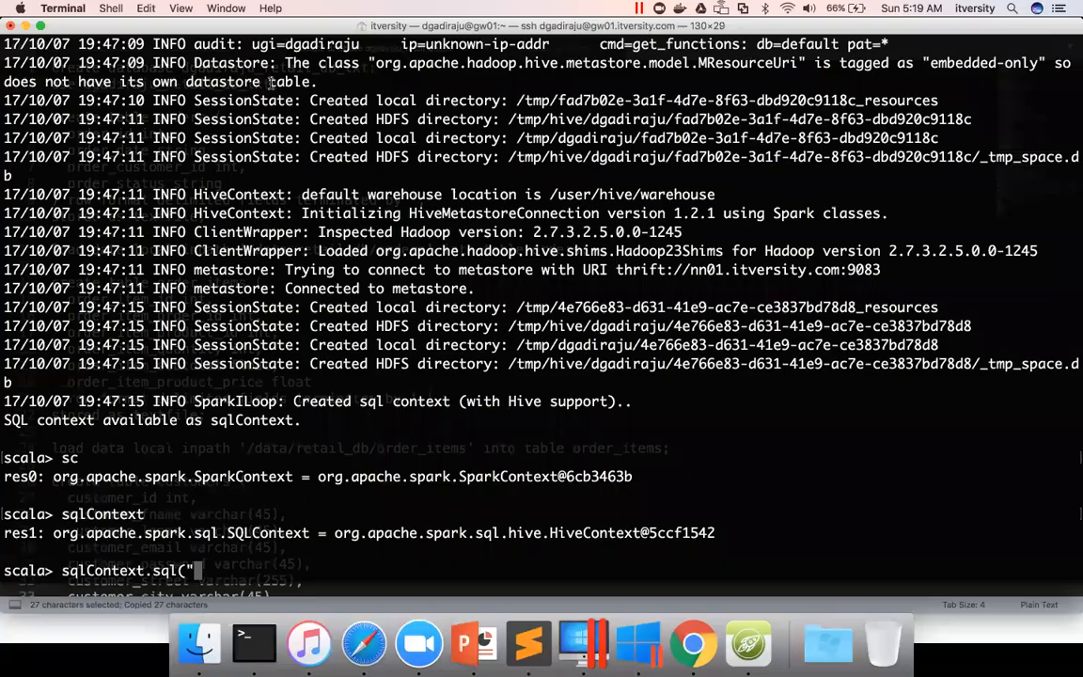
{"action": "type", "text": "use dgadiraju_retail_db_txt"}
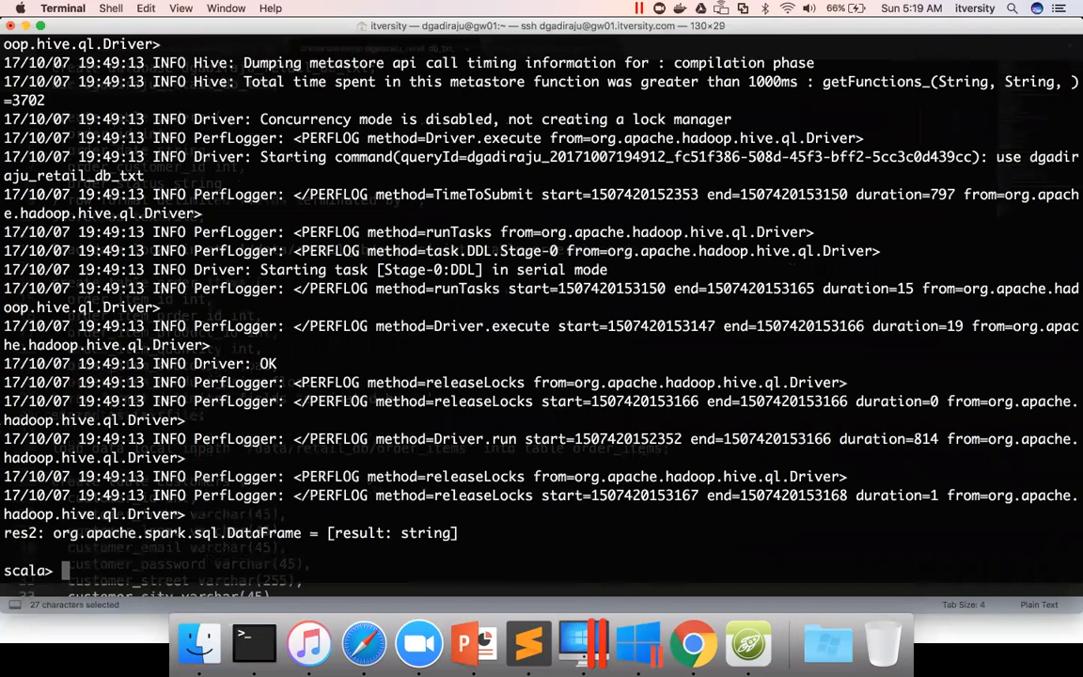
- Run sqlContext.sql("show tables") to list the database's tables
{"action": "type", "text": "sqlContext.sql(\"use dgadiraju_retail_db_txt\")"}
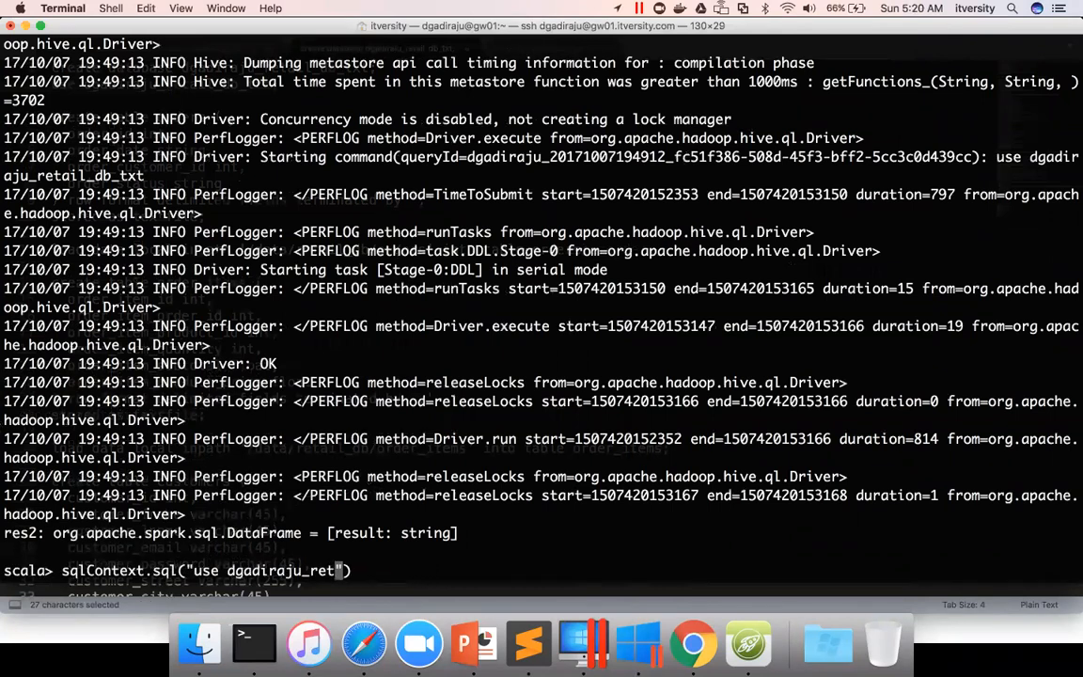
{"action": "key", "text": "Backspace"}
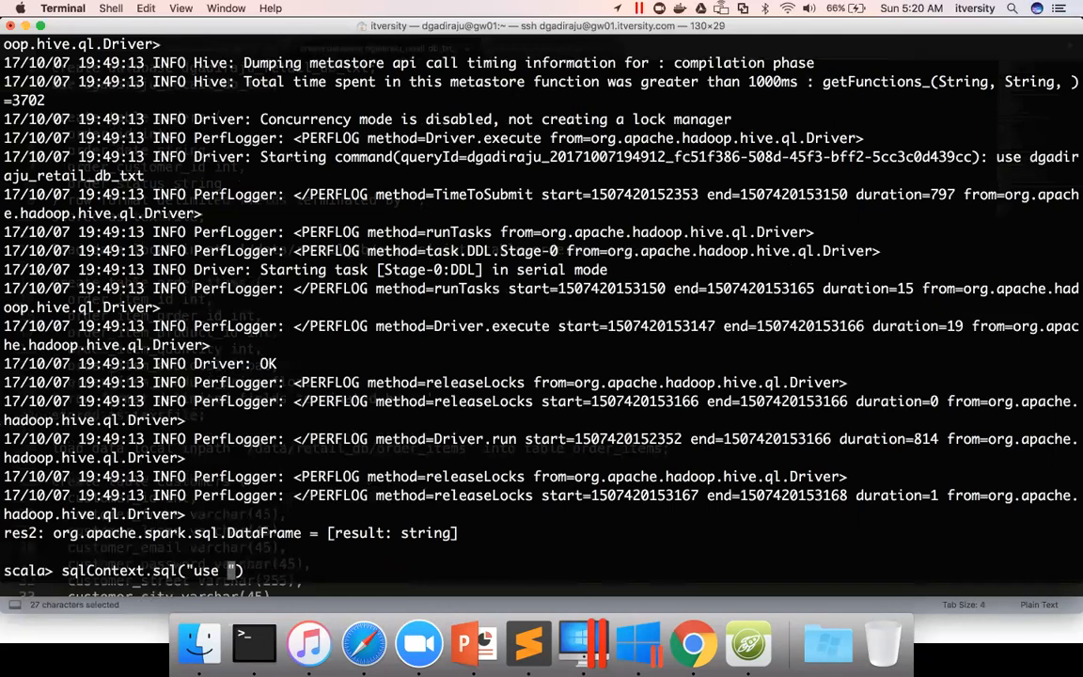
{"action": "type", "text": "wh"}
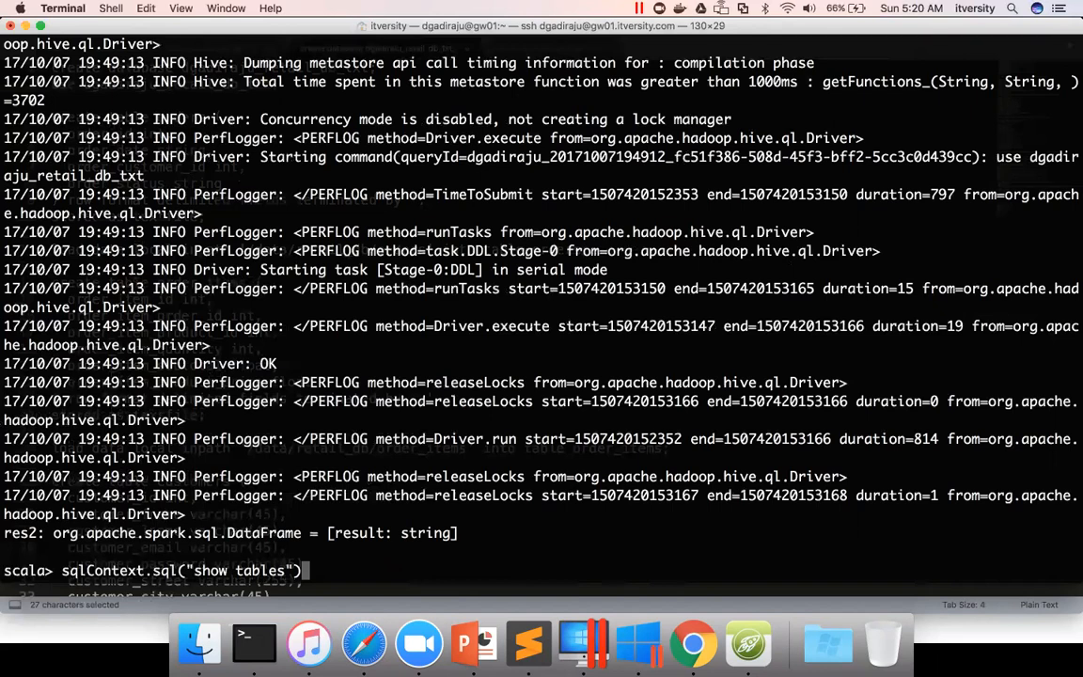
{"action": "key", "text": "Return"}
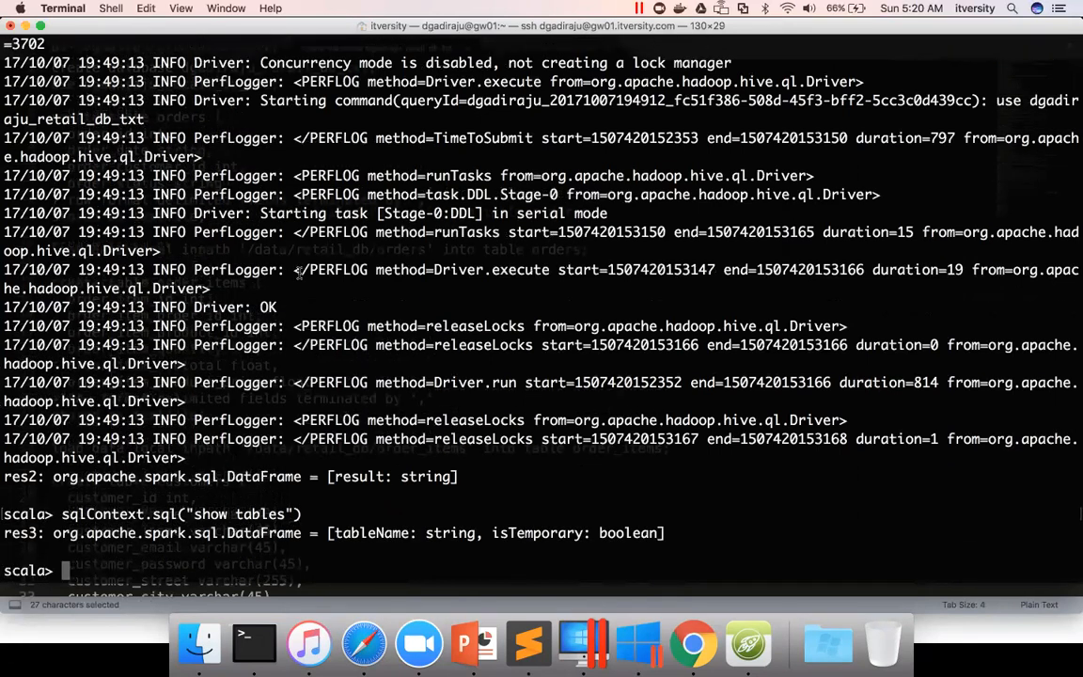
- Rerun show tables with .show to print customers, order_items and orders
{"action": "type", "text": "sqlContext.sql(\"show tables\")"}
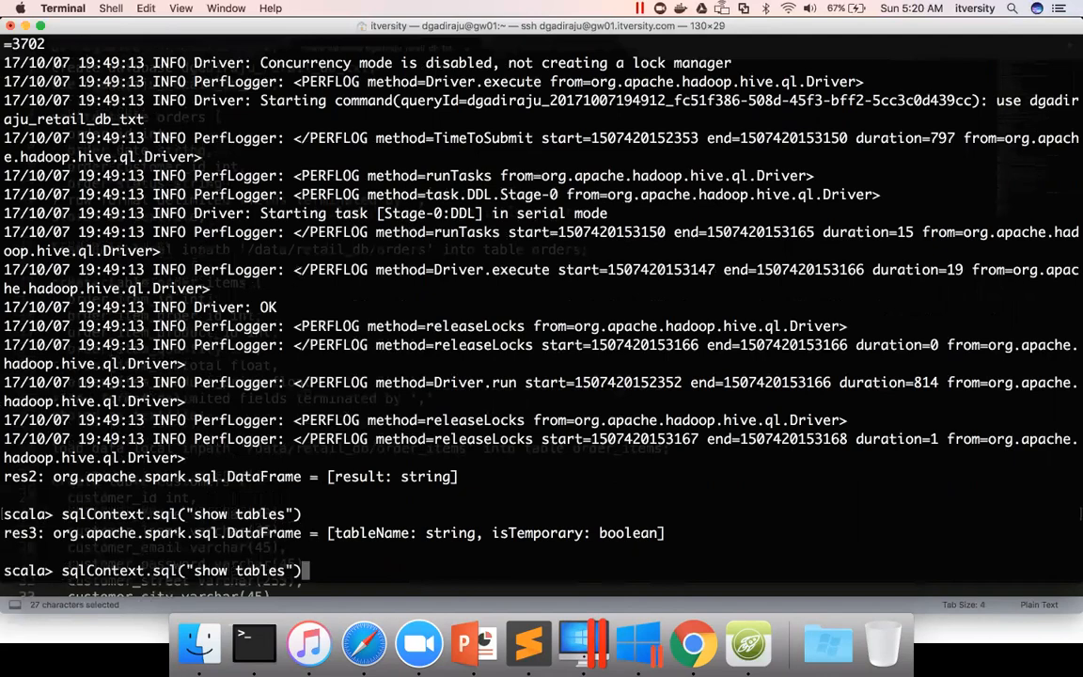
{"action": "type", "text": ".show"}
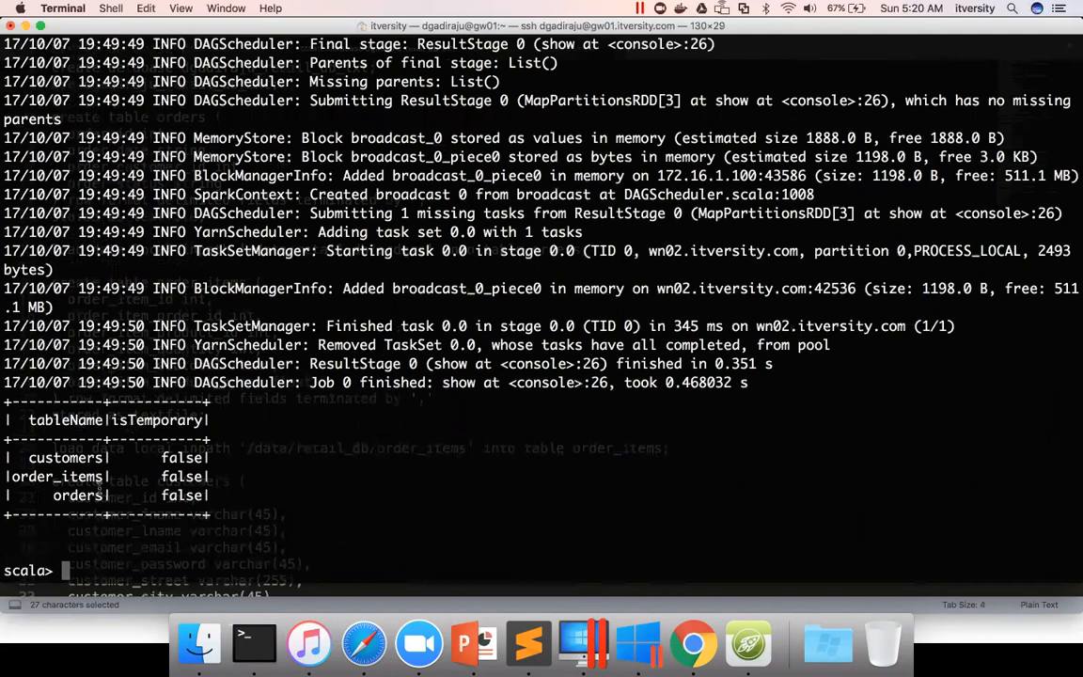
- Run sqlContext.sql("select * from orders limit 10").show to display the first 10 orders
{"action": "type", "text": "sqlContext.sql(\"show tables\").show"}
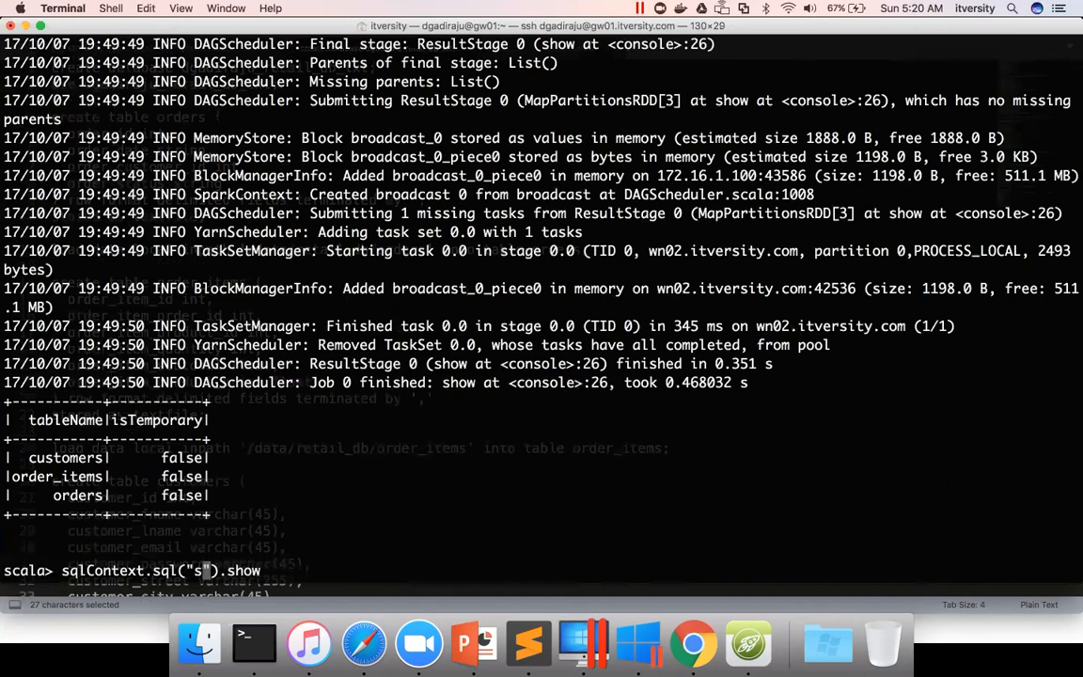
{"action": "type", "text": "elect * from"}
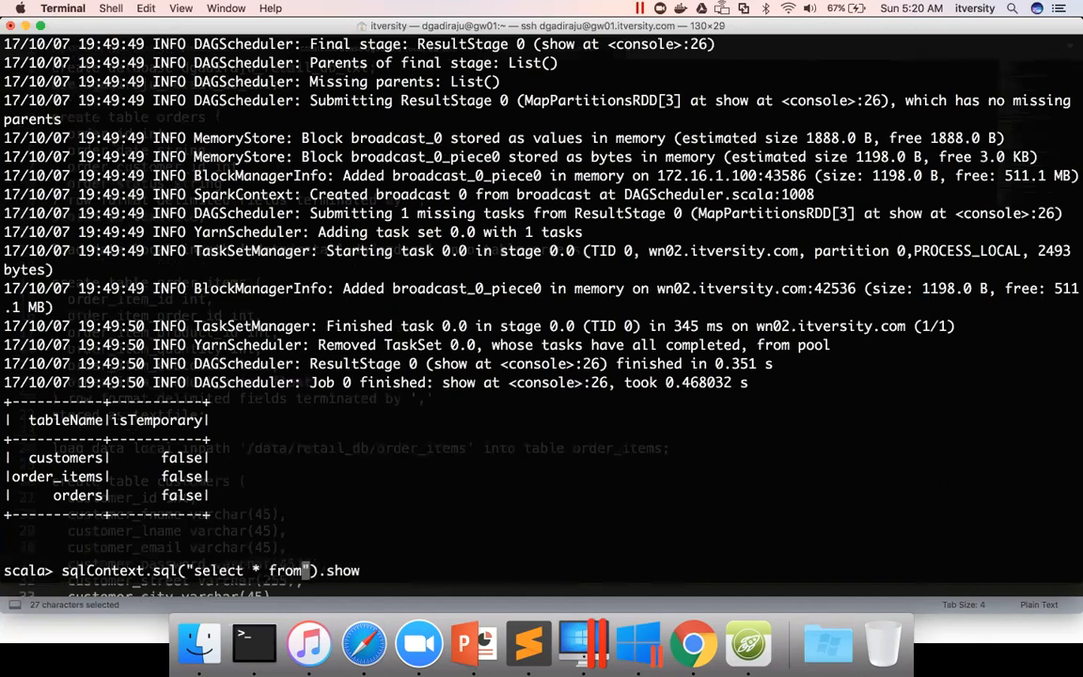
{"action": "type", "text": "orders liit"}
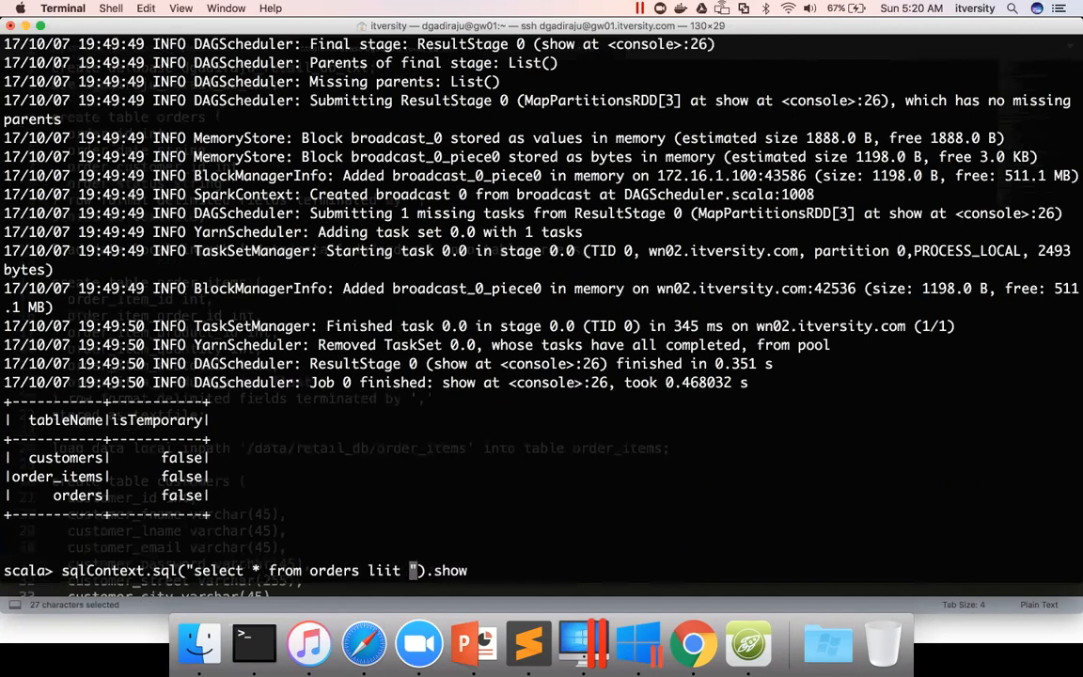
{"action": "key", "text": "Backspace"}
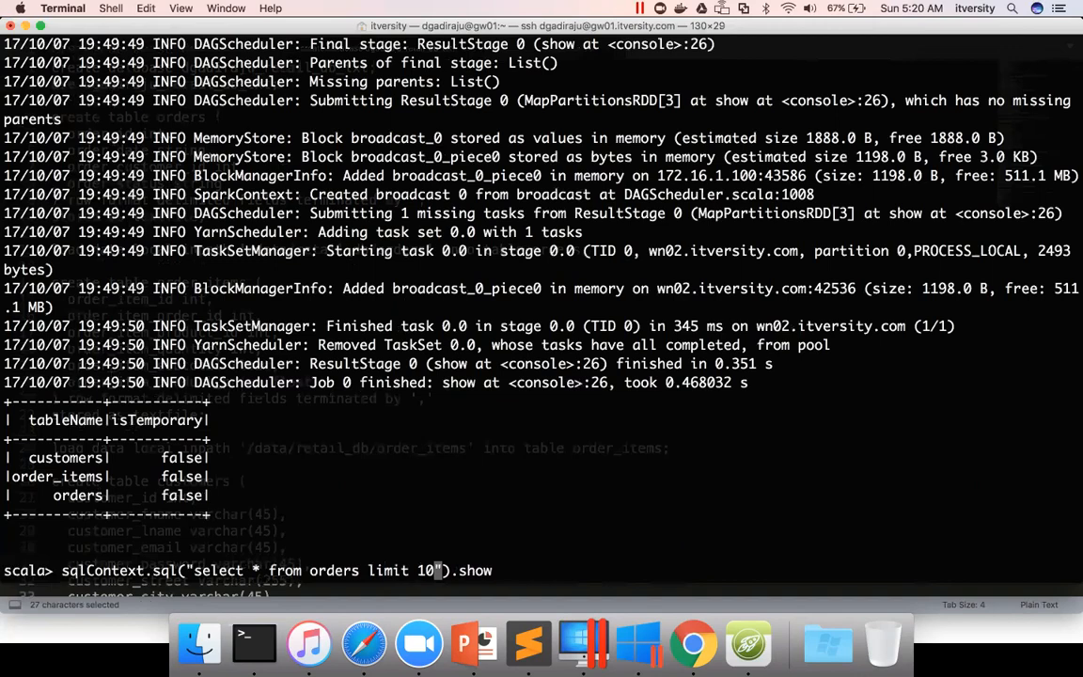
{"action": "key", "text": "Return"}
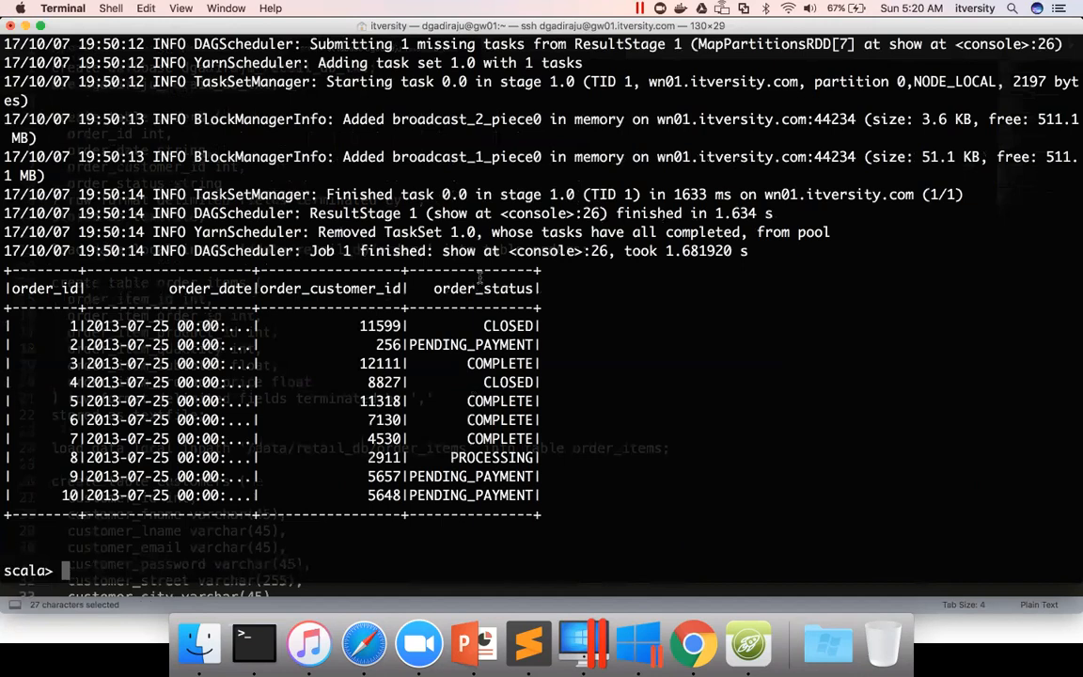
{"action": "mouse_move", "coordinate": [344, 338]}
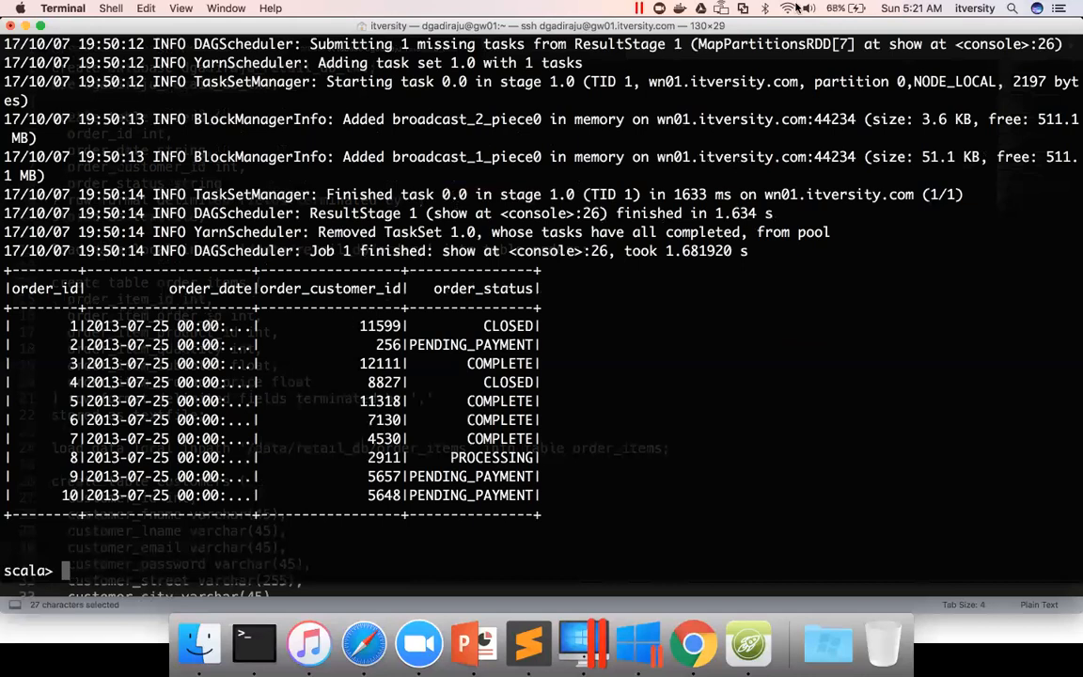
{"action": "mouse_move", "coordinate": [444, 408]}
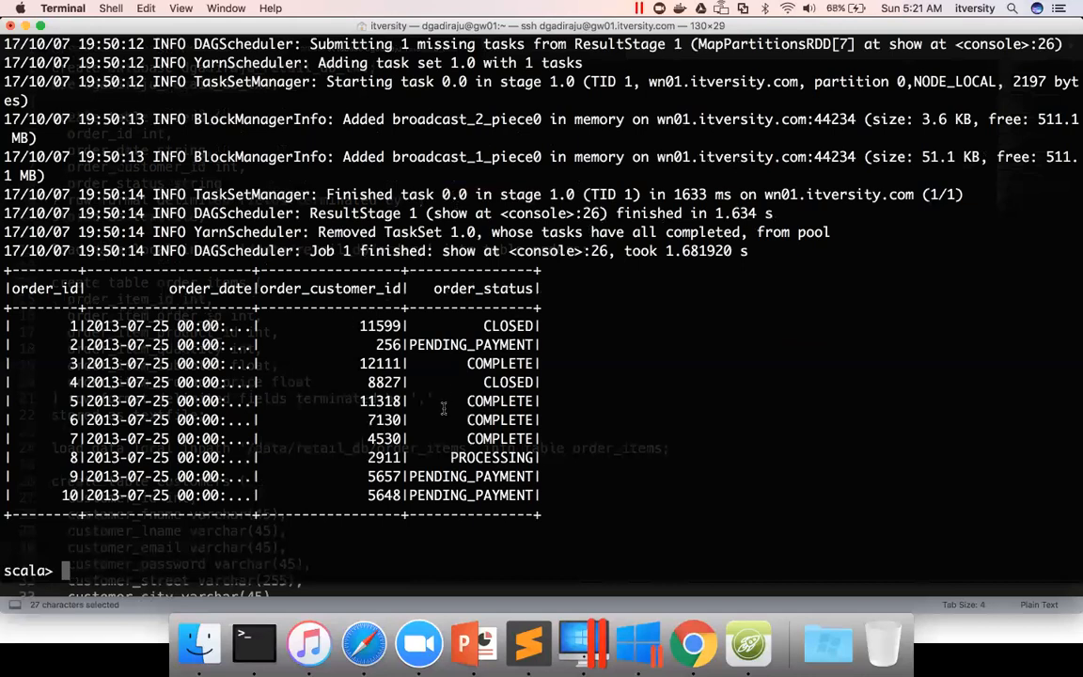
{"action": "mouse_move", "coordinate": [444, 583]}
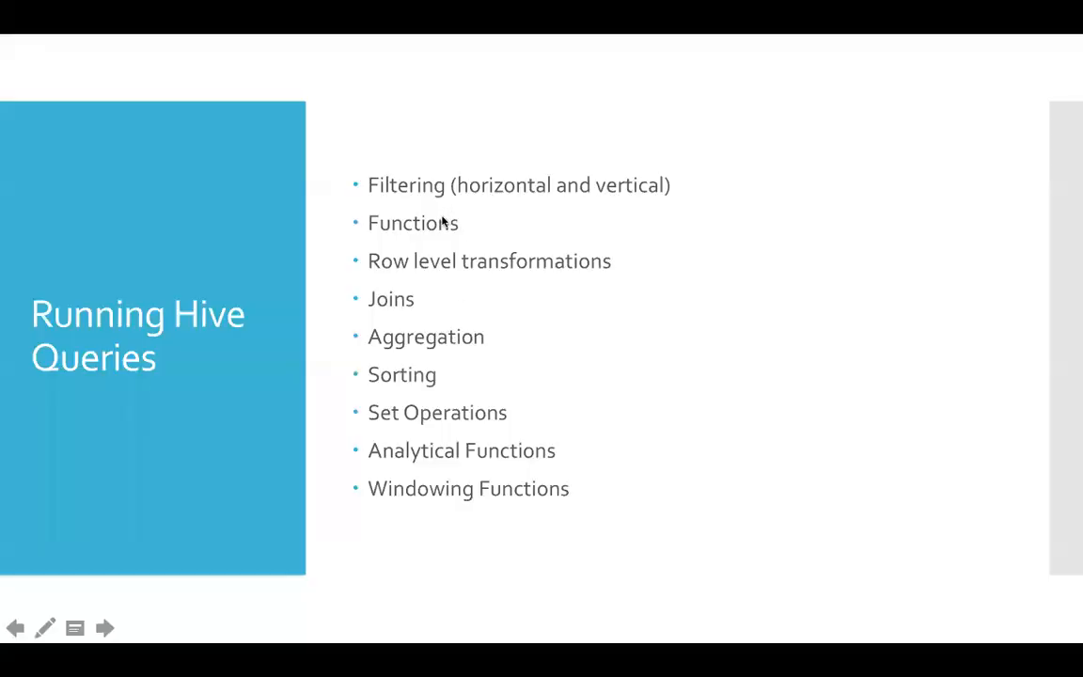
{"action": "mouse_move", "coordinate": [443, 237]}
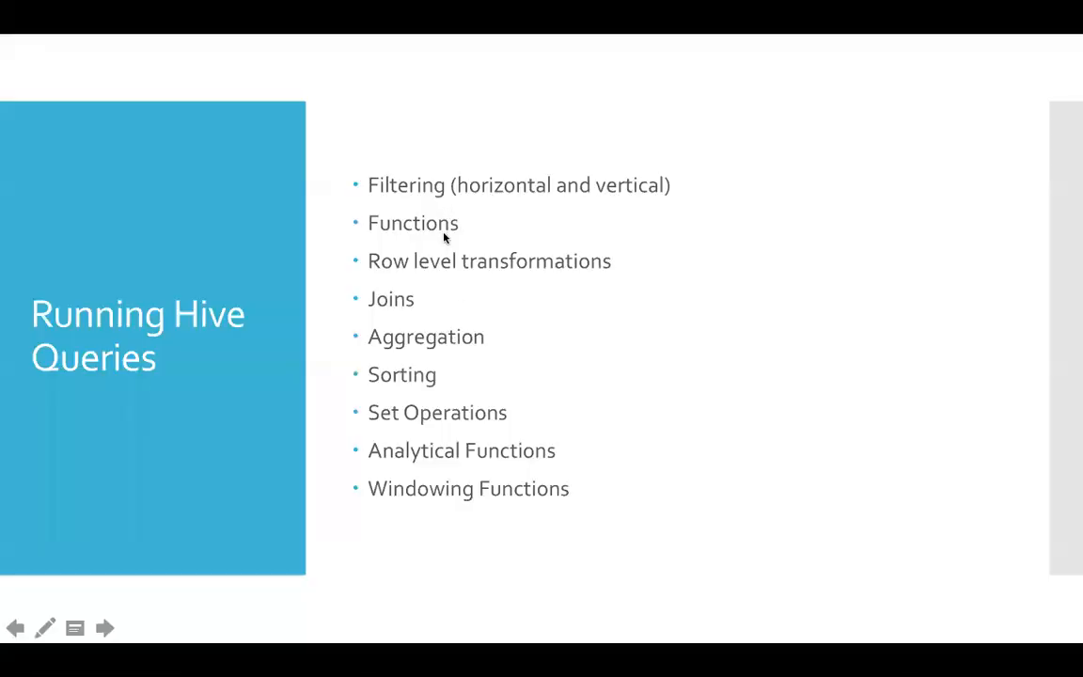